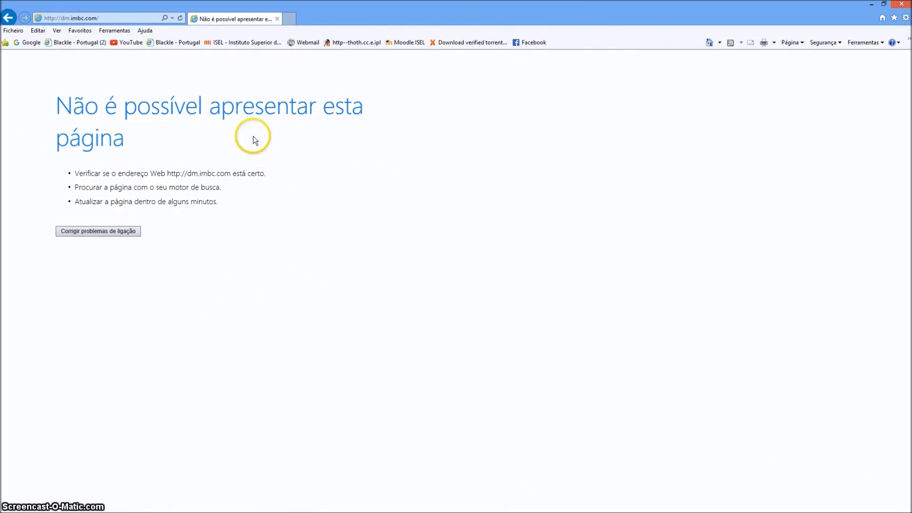
Review the checker's proxy server settings: address 118.34.192.120, port 1080, SOCKS version 5.
left_click(87, 17)
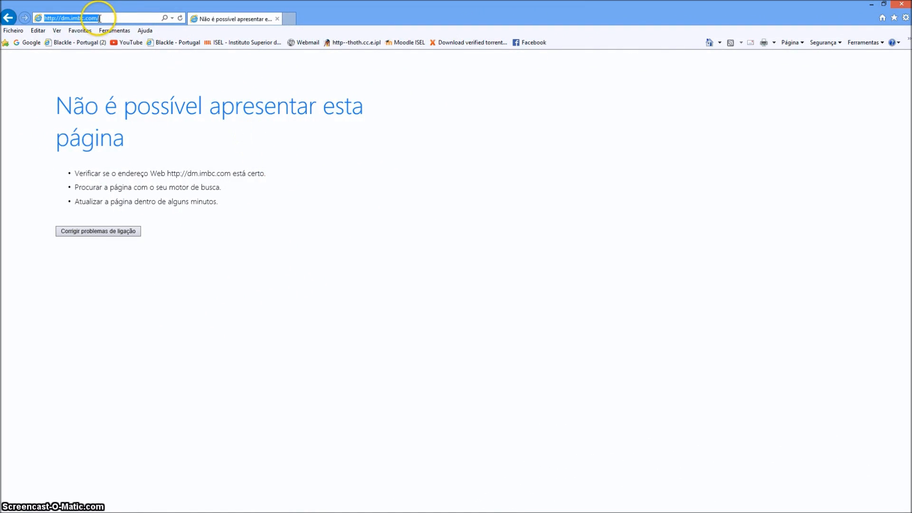
mouse_move(80, 147)
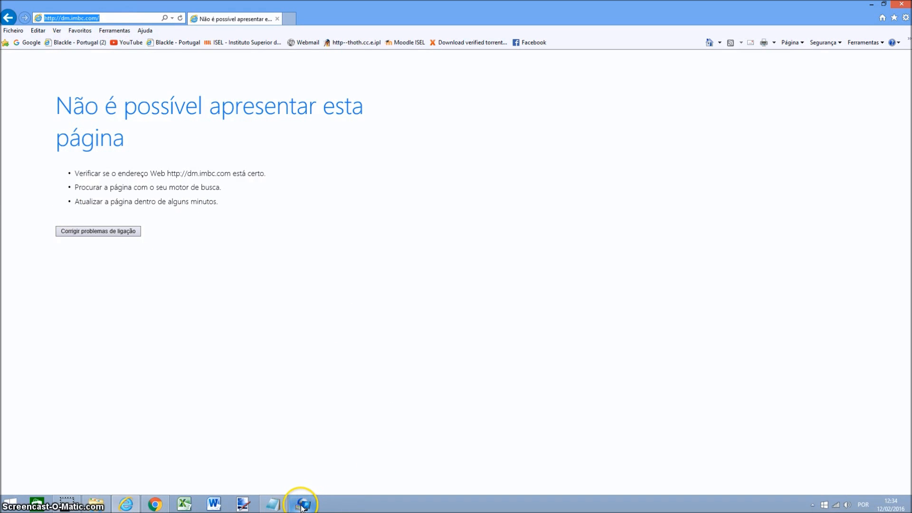
left_click(302, 503)
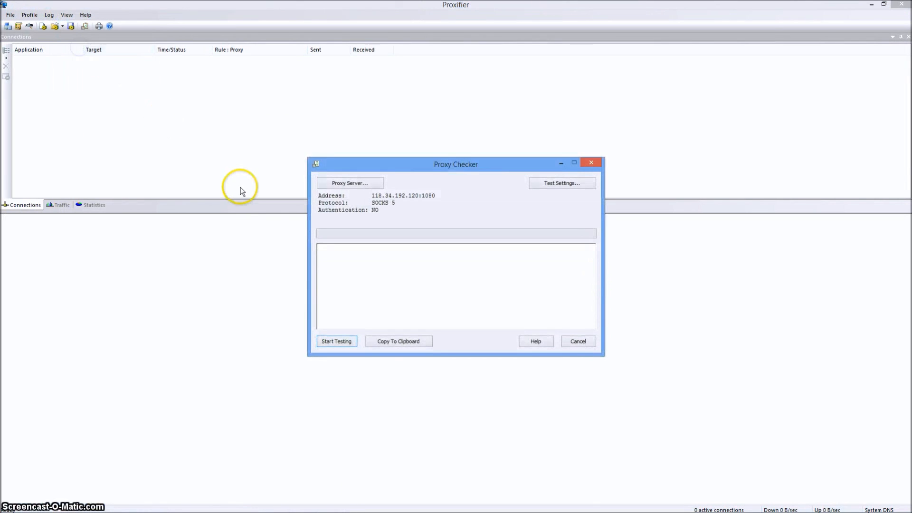
left_click(349, 182)
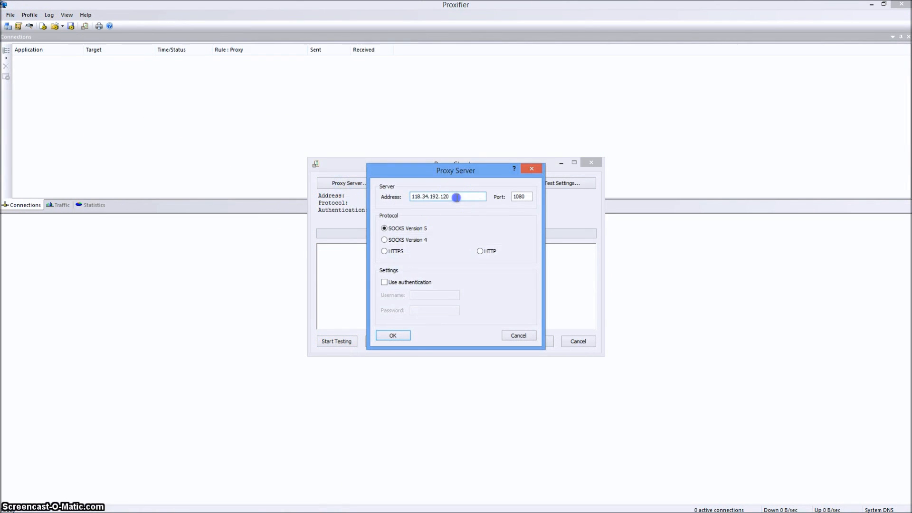
triple_click(447, 195)
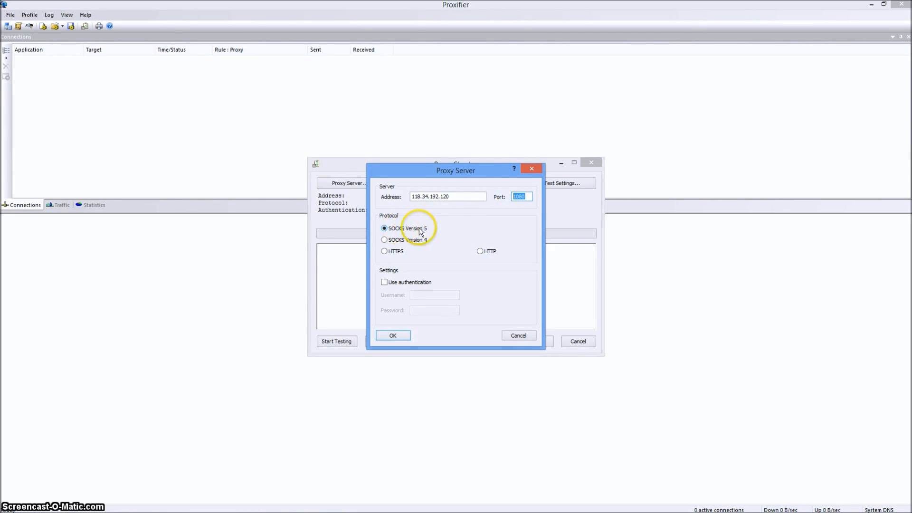
left_click(393, 336)
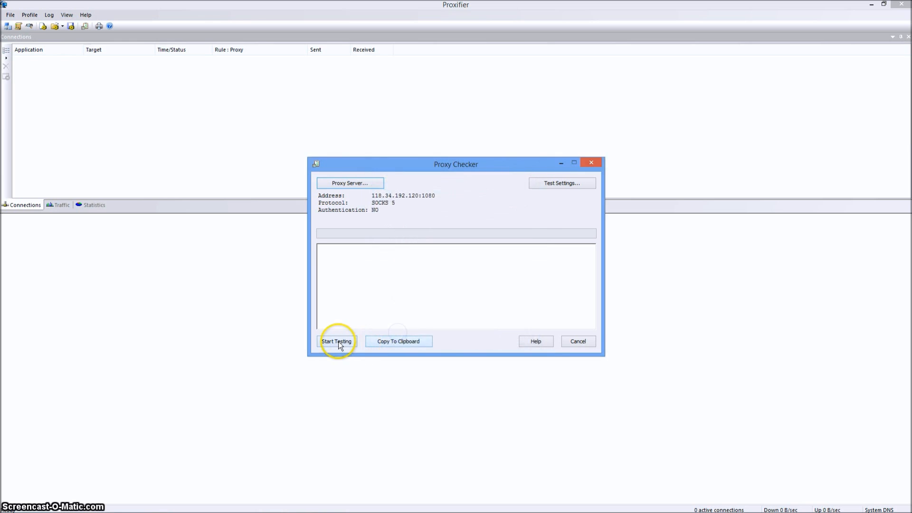
Run the connection tests, confirm the proxy is ready to work, and close the checker.
left_click(336, 341)
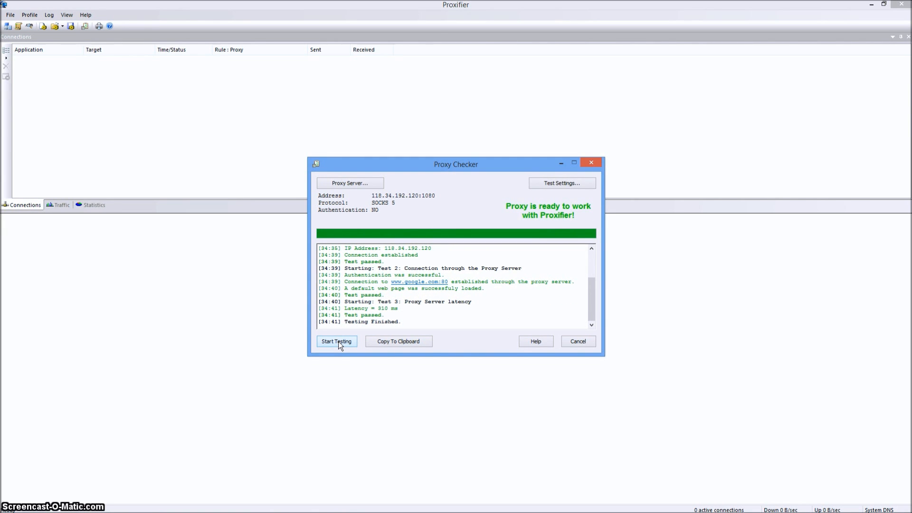
mouse_move(538, 211)
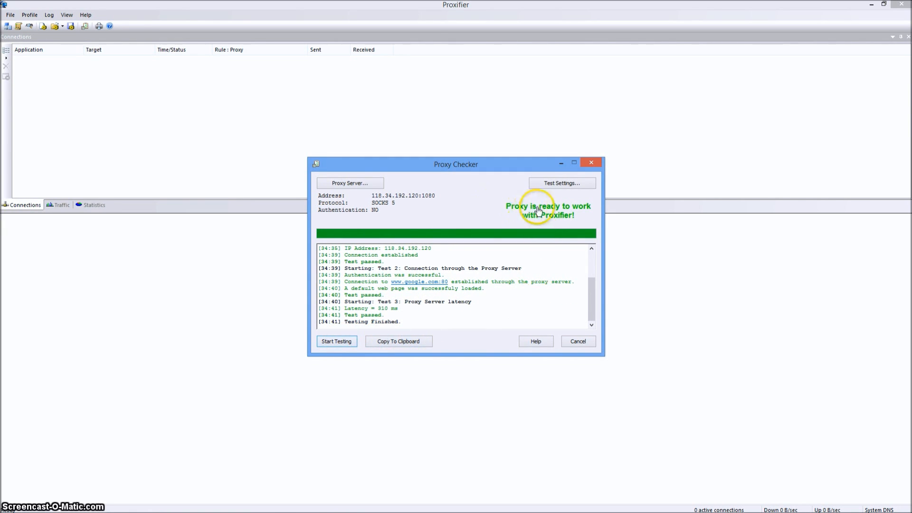
mouse_move(553, 217)
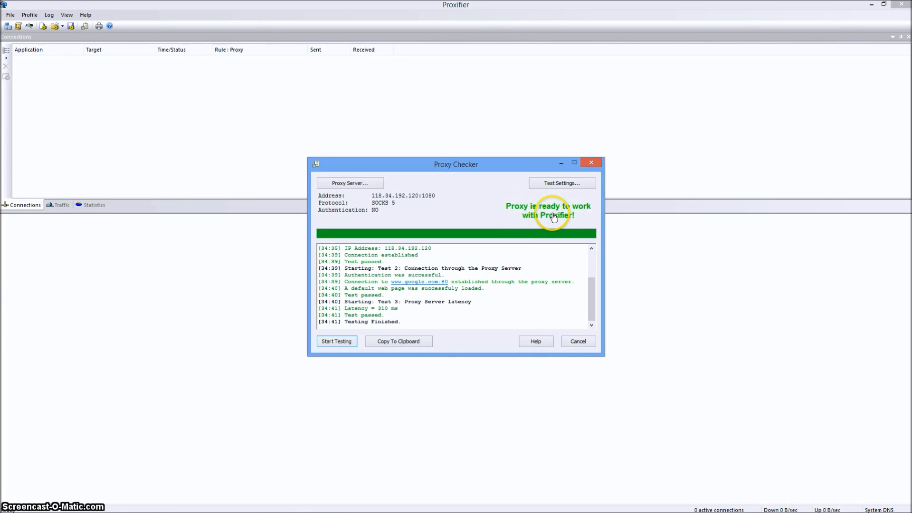
left_click(576, 341)
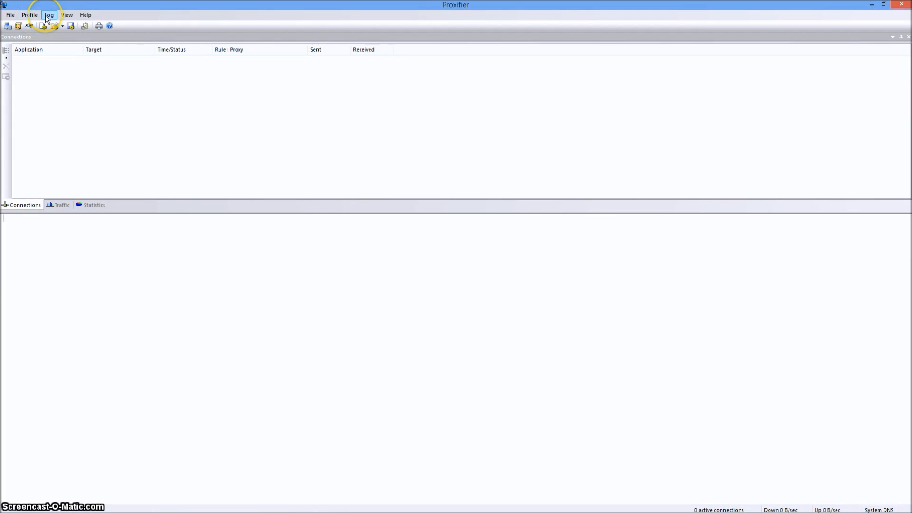
Add a new proxy server 118.34.192.120 on port 1080 using SOCKS version 5.
left_click(48, 14)
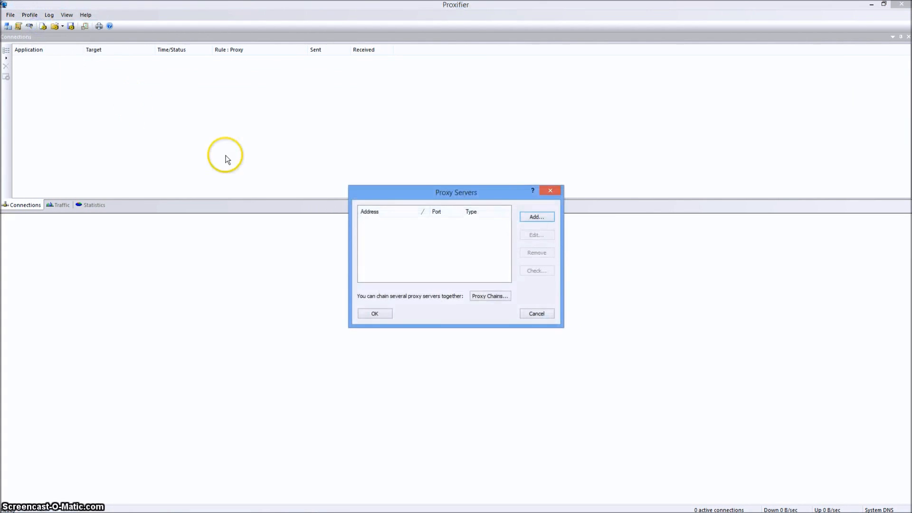
left_click(534, 217)
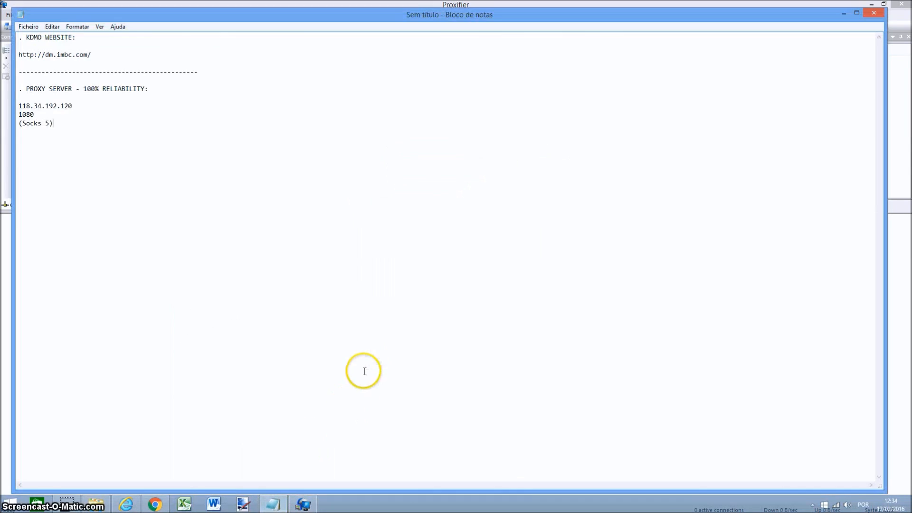
double_click(44, 105)
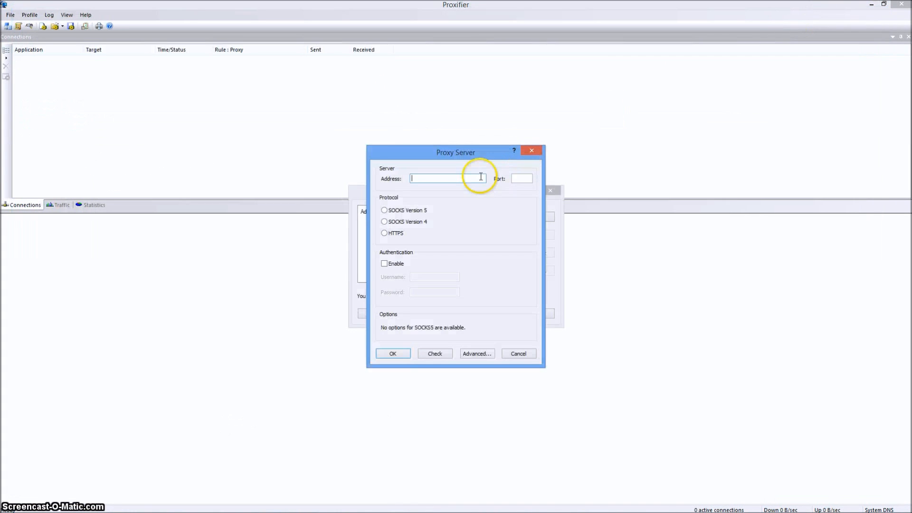
type("118.34.192.120")
left_click(522, 178)
type("1080")
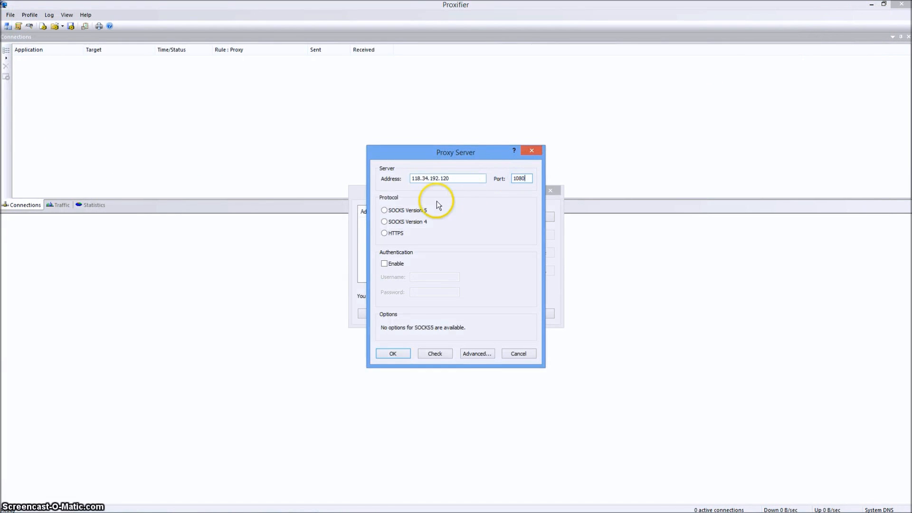
left_click(383, 210)
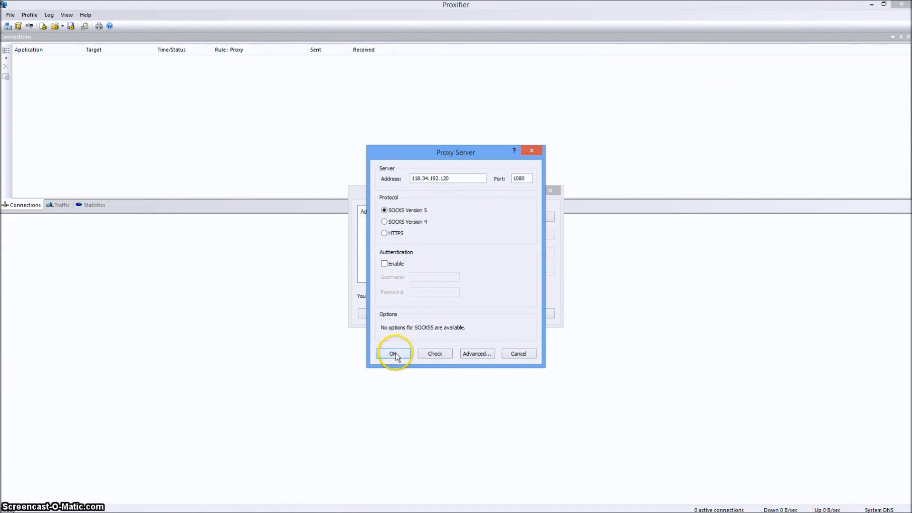
left_click(393, 353)
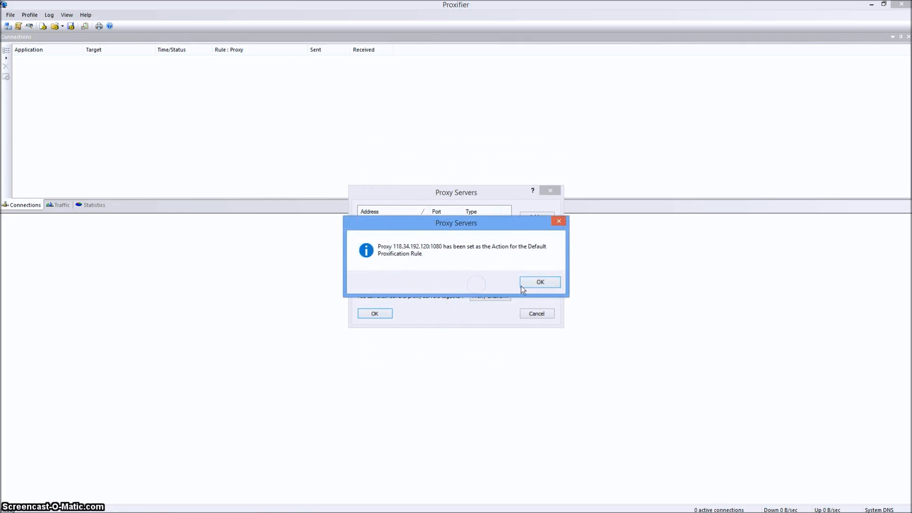
Accept the new proxy as the default rule's action and close the proxy list.
left_click(538, 282)
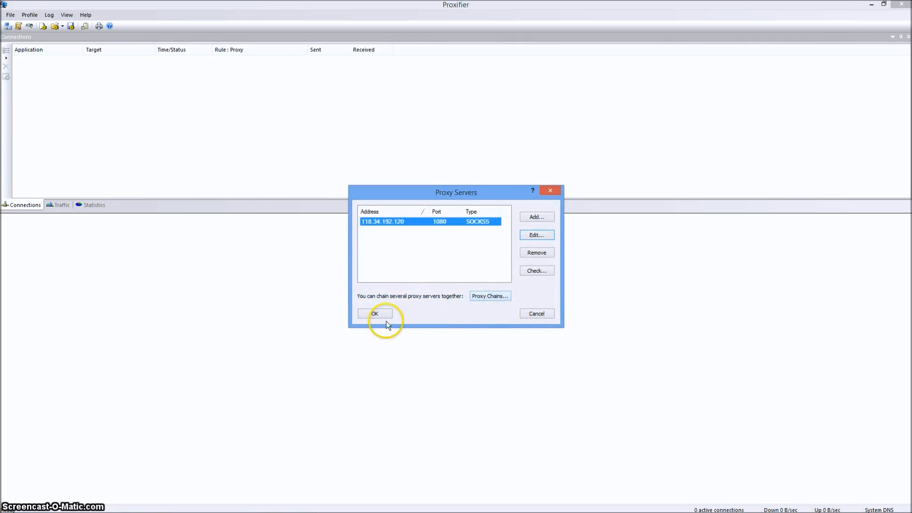
left_click(375, 313)
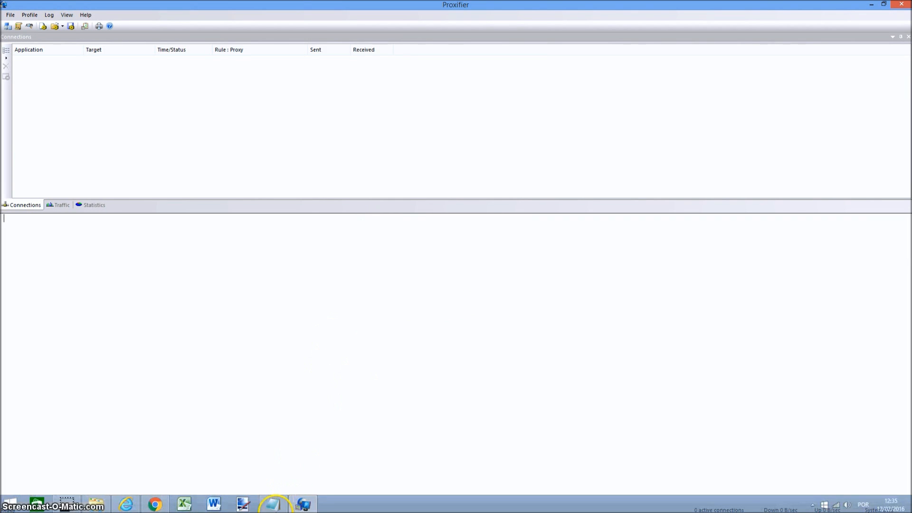
Look up the saved site address in the notes, then select Internet Explorer's address to revisit dm.imbc.com.
left_click(125, 503)
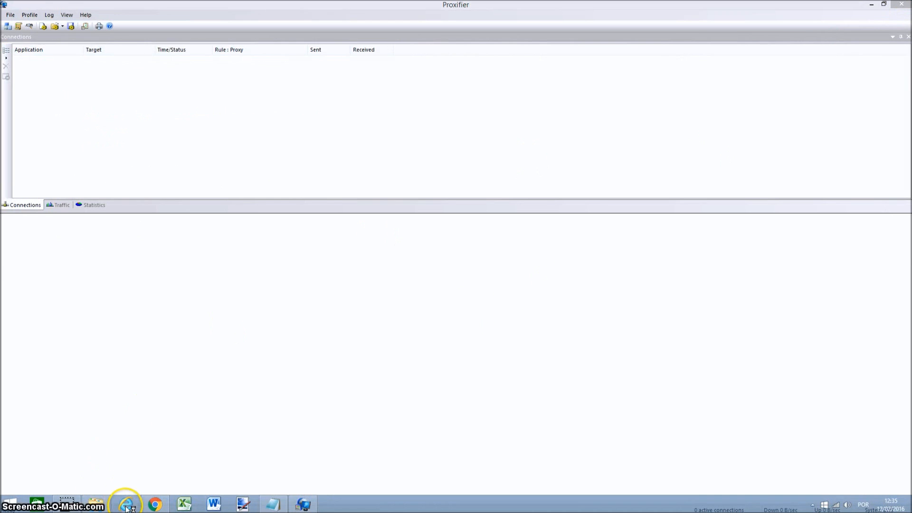
left_click(126, 503)
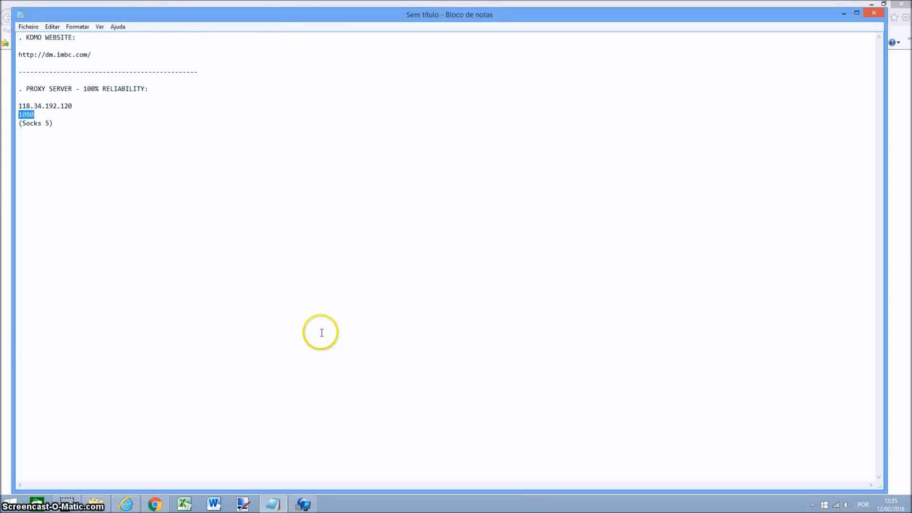
triple_click(54, 55)
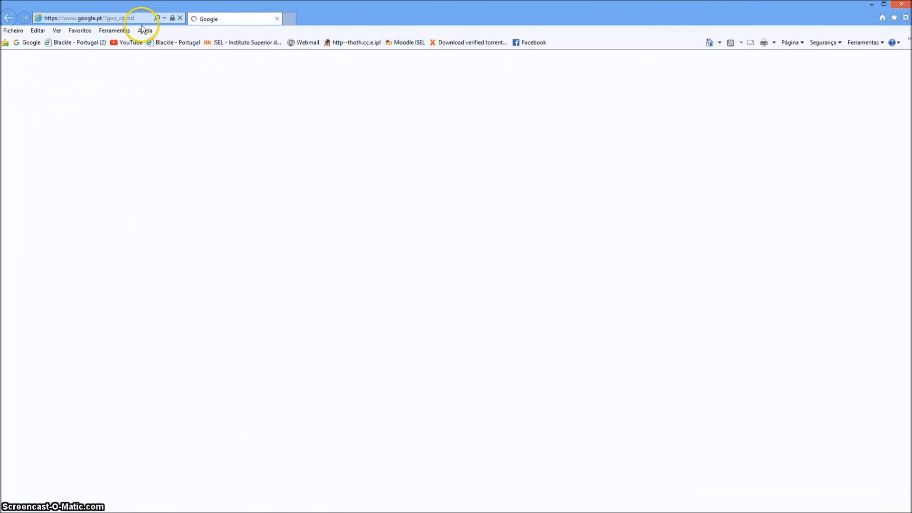
left_click(87, 18)
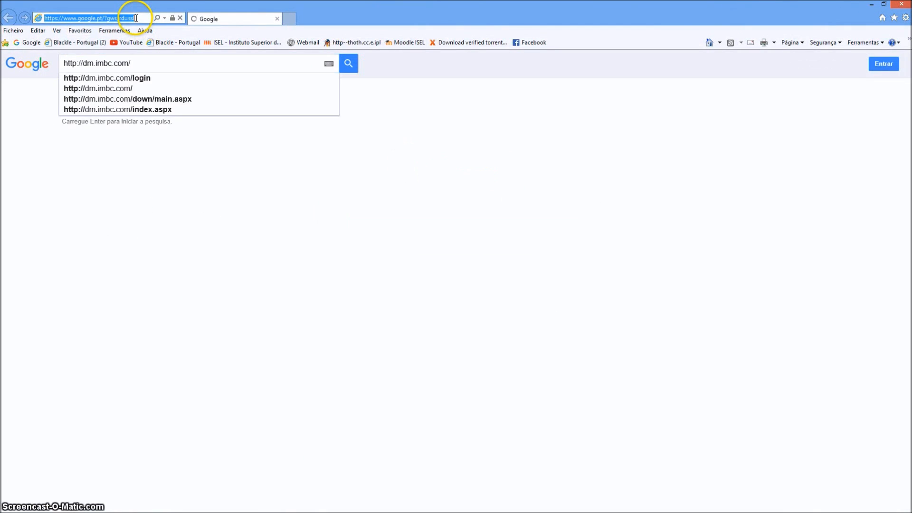